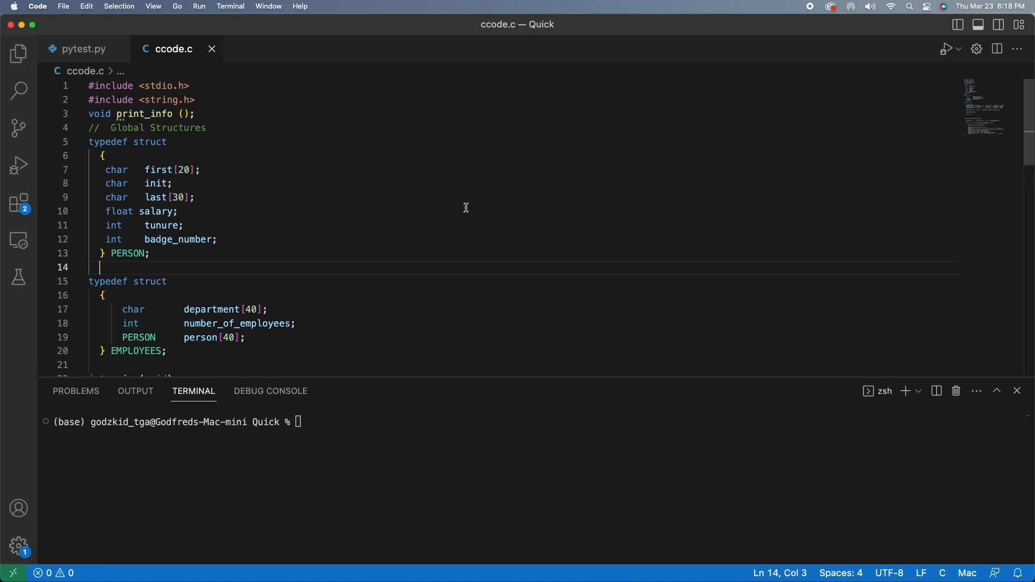
mouse_move(486, 127)
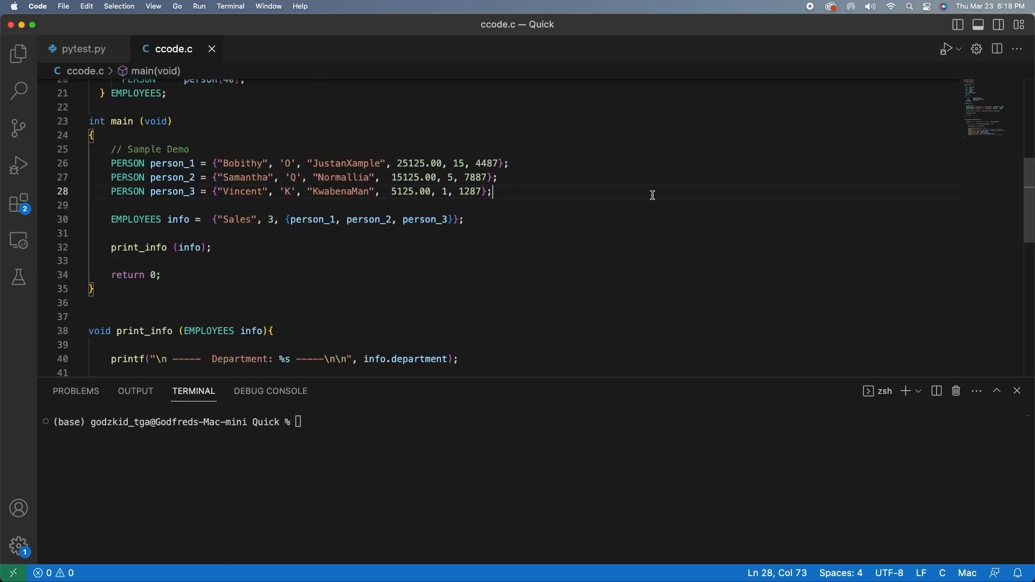
mouse_move(598, 239)
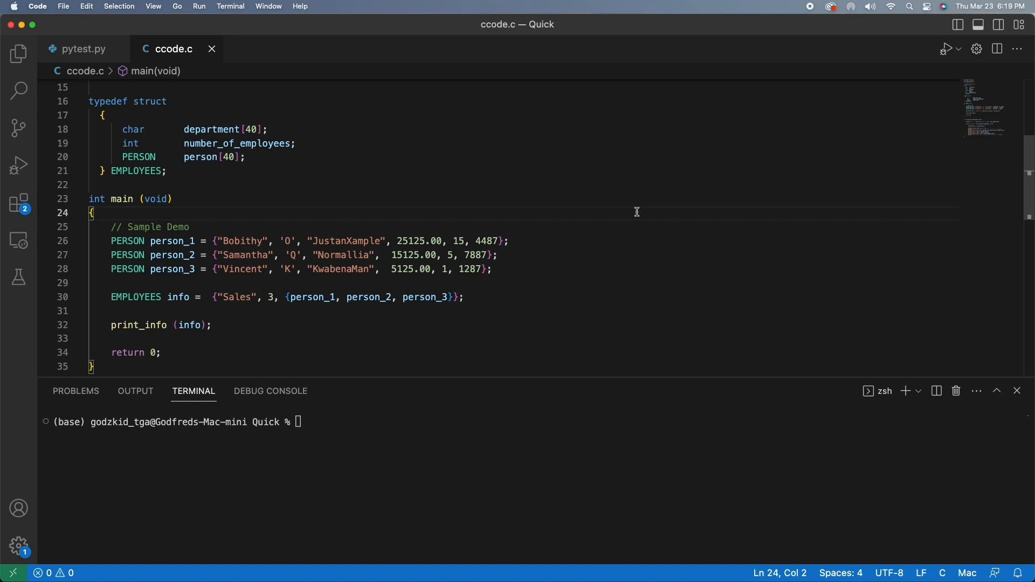
Step: Enlarge the terminal, compile with gcc ccode.c and run ./a.out to print the Sales employees
scroll("down", 3)
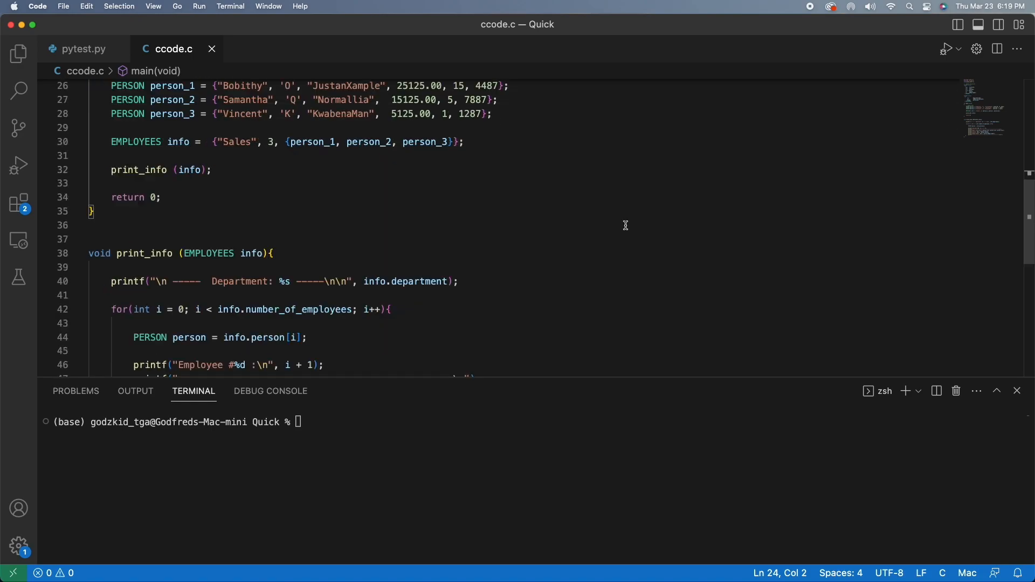
scroll("down", 3)
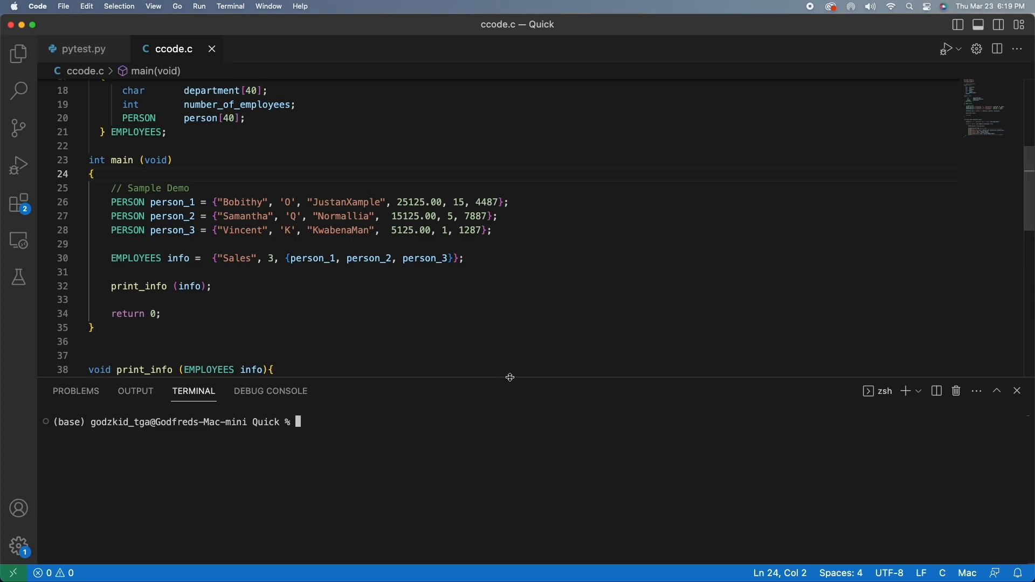
left_click_drag(510, 377, 510, 367)
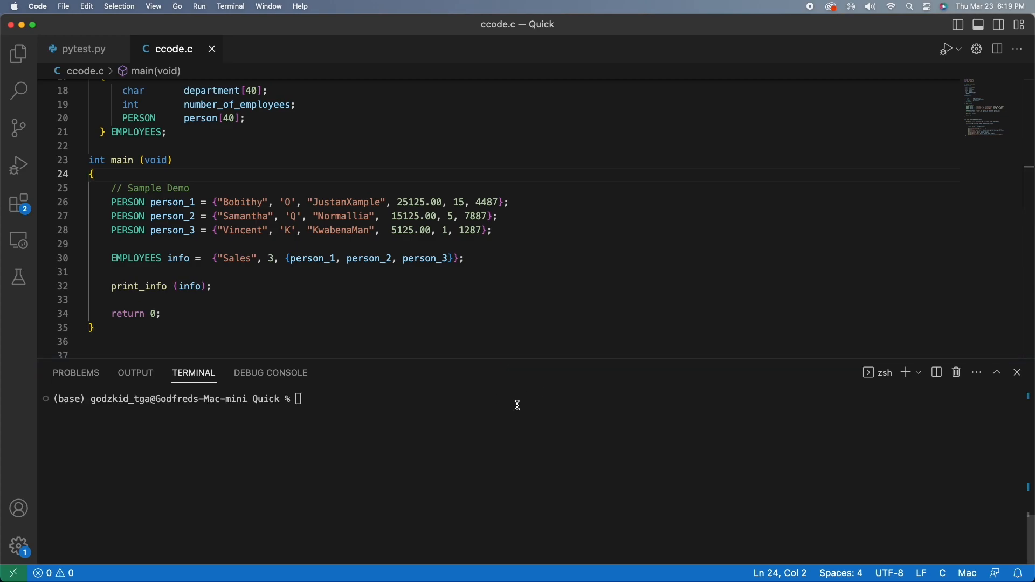
type("gc")
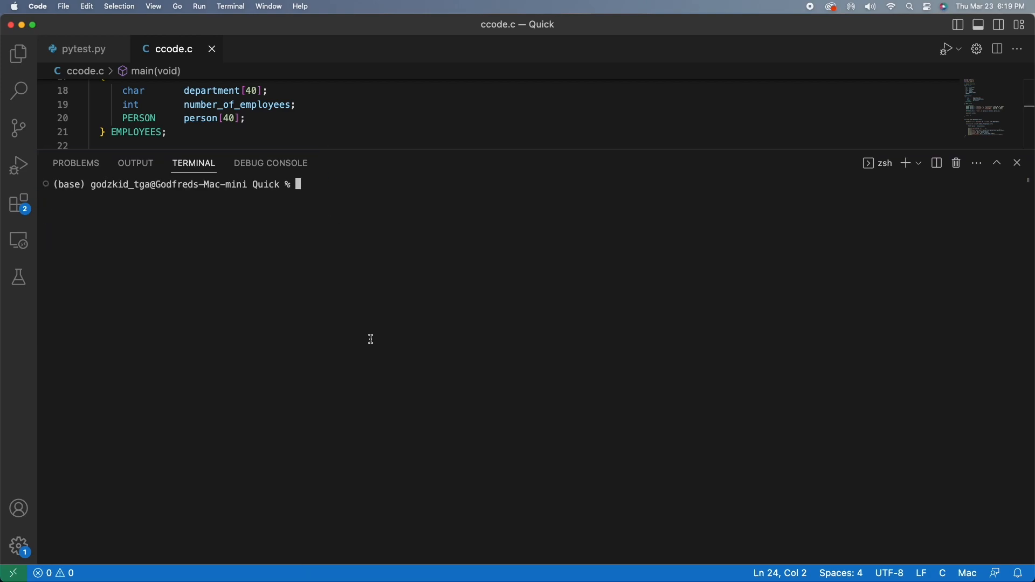
type("./a.out")
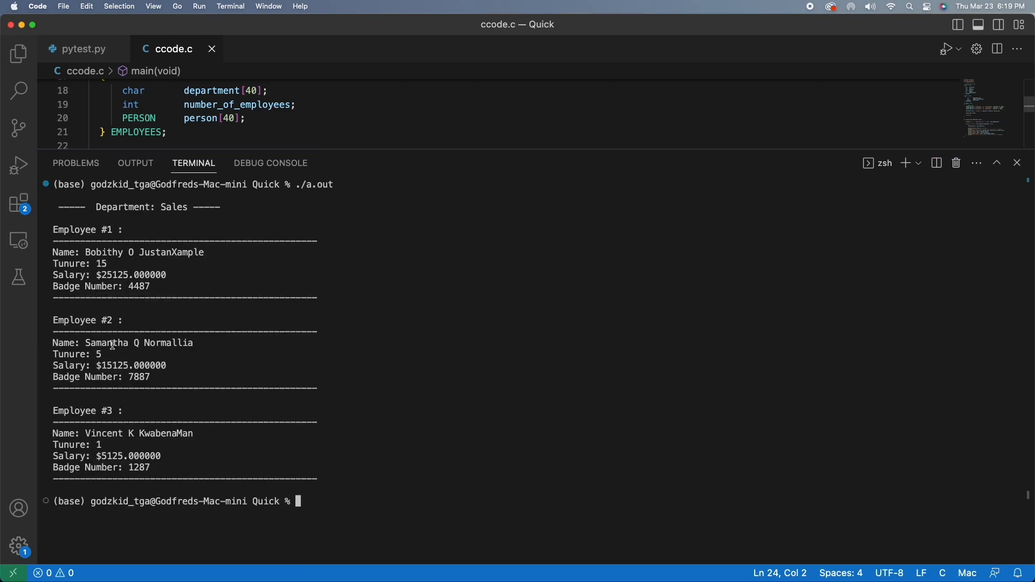